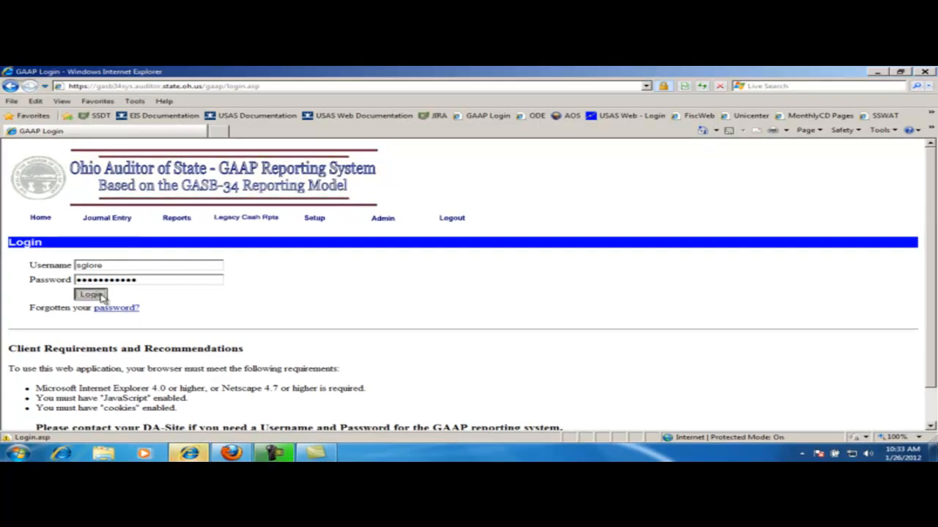
# Log in and select AJ Test School / 2012 / School District as the working entity.
pyautogui.click(90, 293)
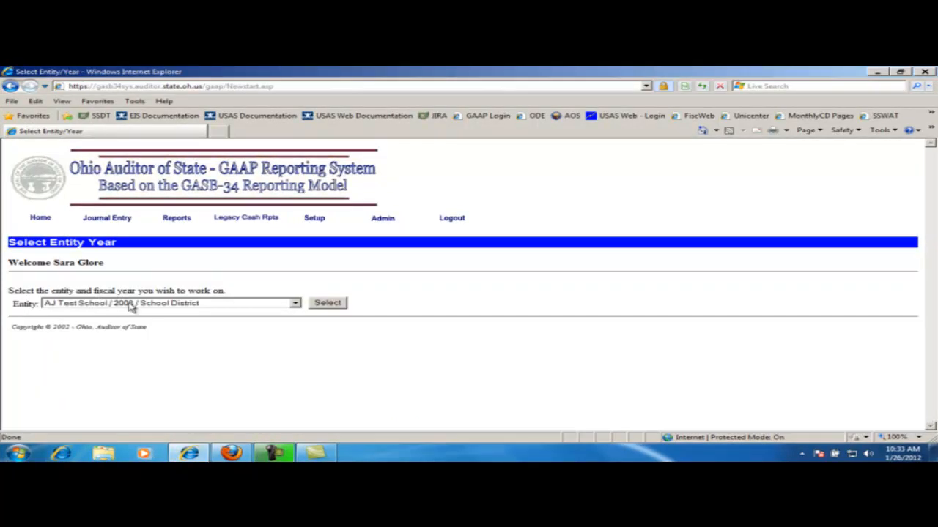
pyautogui.click(168, 303)
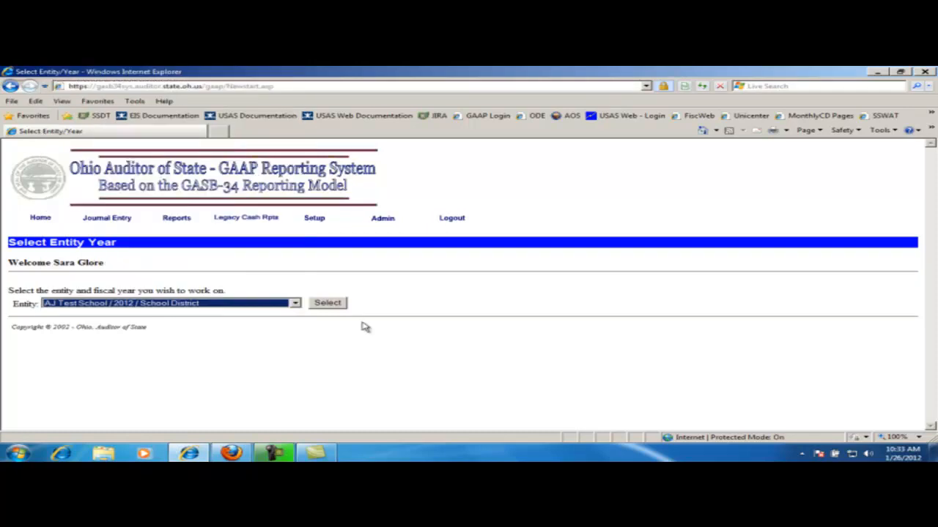
pyautogui.click(327, 302)
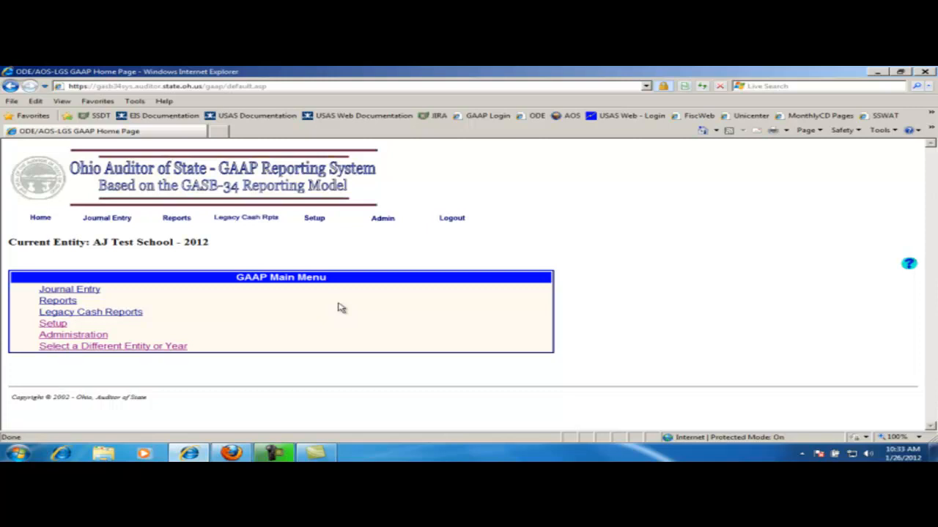
pyautogui.moveTo(175, 217)
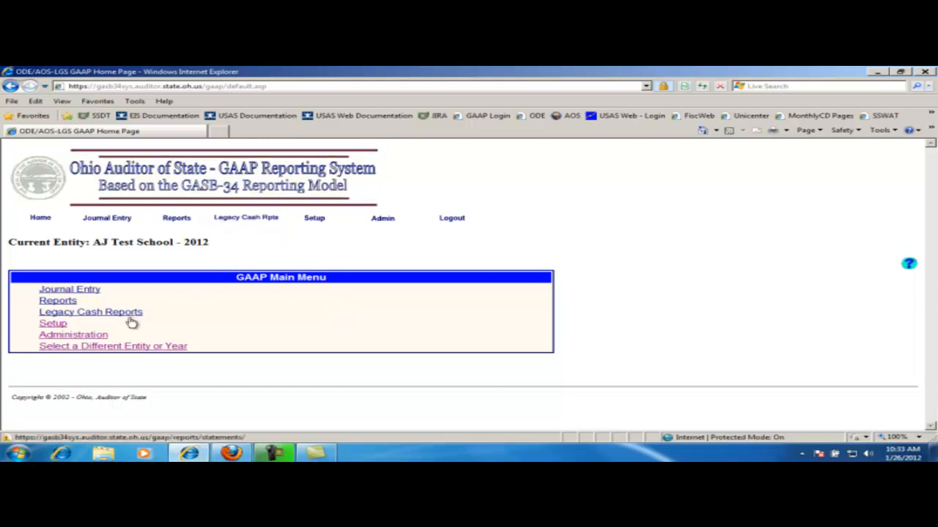
# From Legacy Cash Reports, under Other, choose Schedule of Expenditures by Function and Object Categories.
pyautogui.click(91, 310)
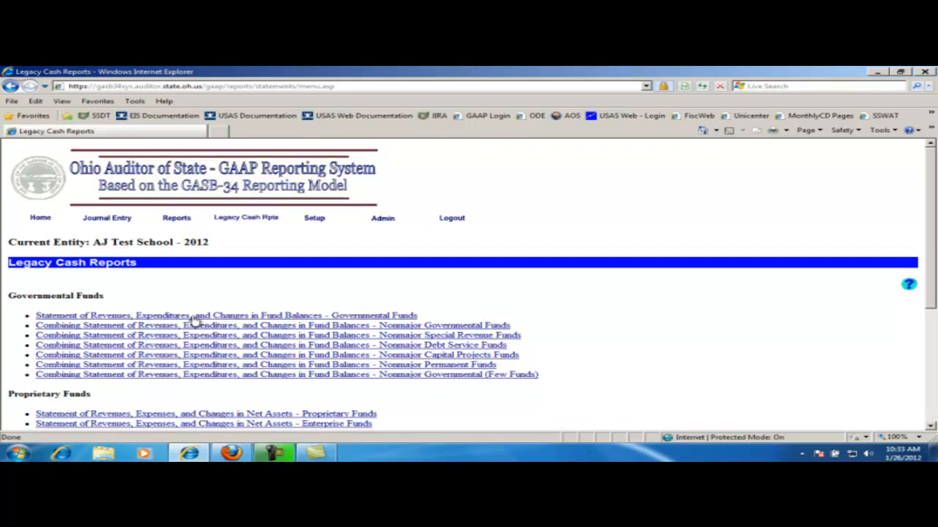
pyautogui.scroll(-3)
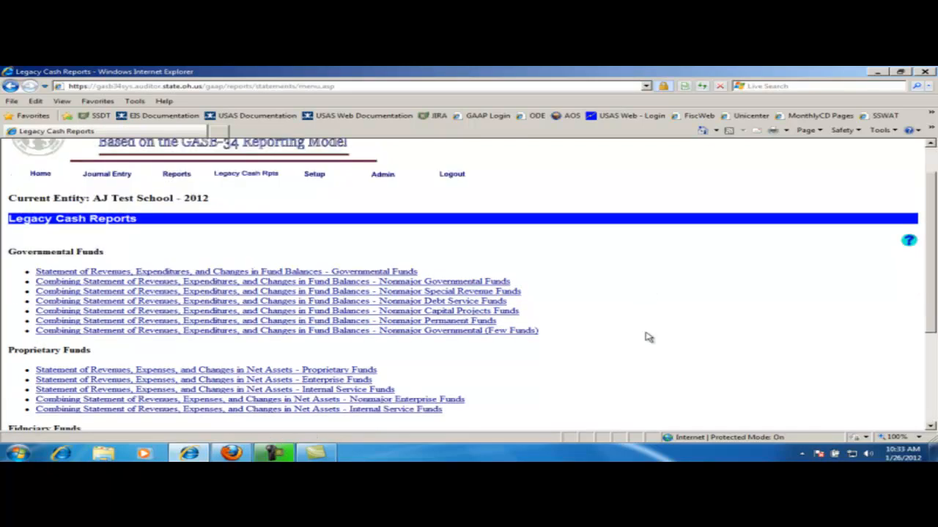
pyautogui.scroll(-3)
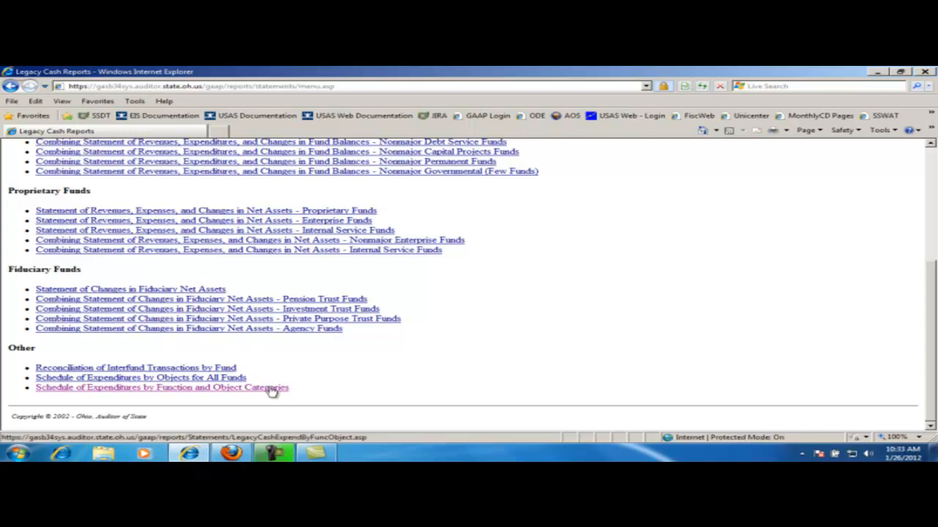
pyautogui.click(161, 386)
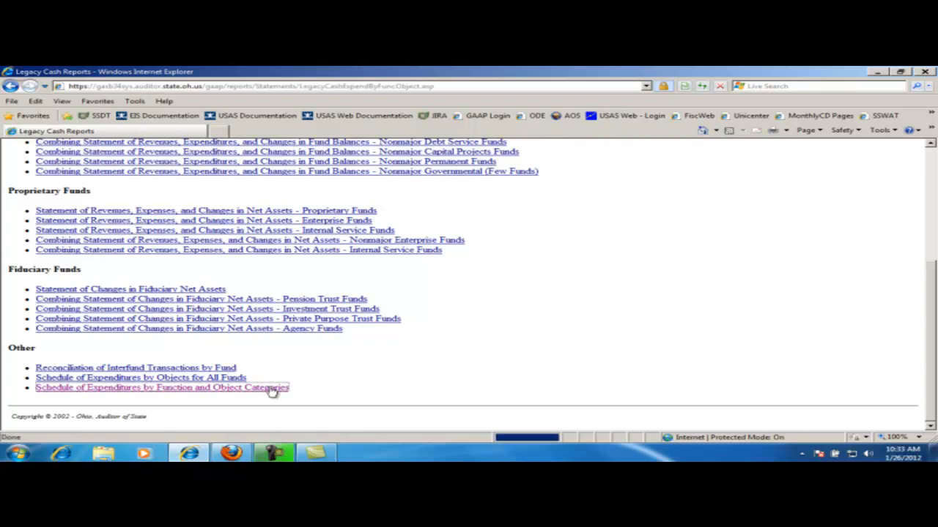
# In the report options, include the General and Special Revenue fund types.
pyautogui.click(161, 387)
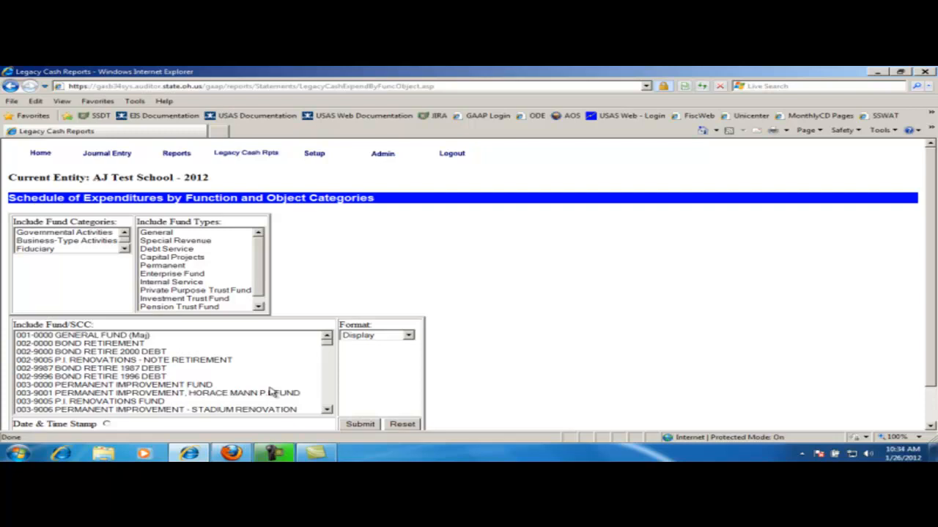
pyautogui.moveTo(154, 243)
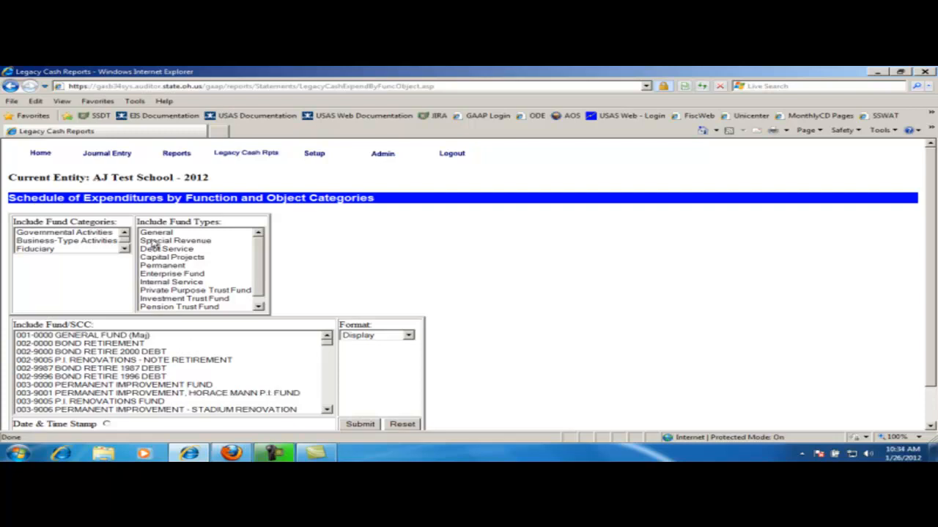
pyautogui.click(155, 232)
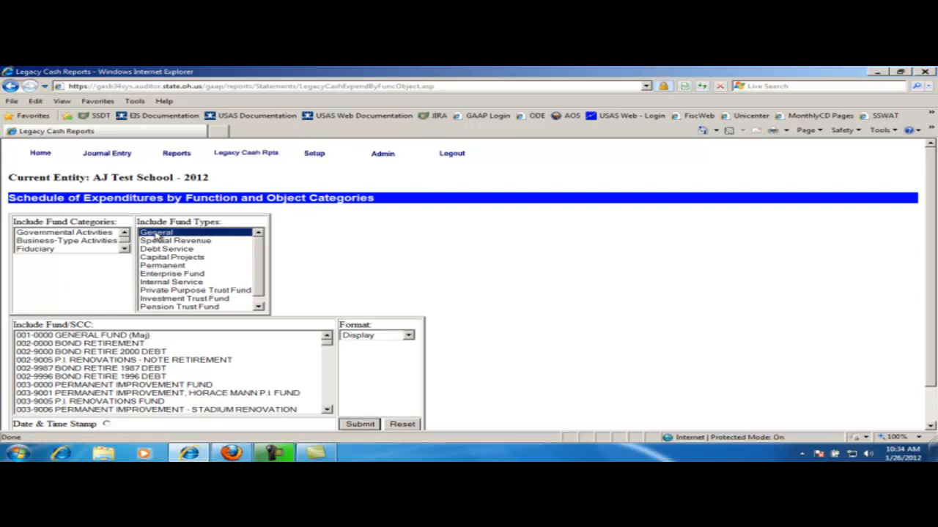
pyautogui.moveTo(167, 242)
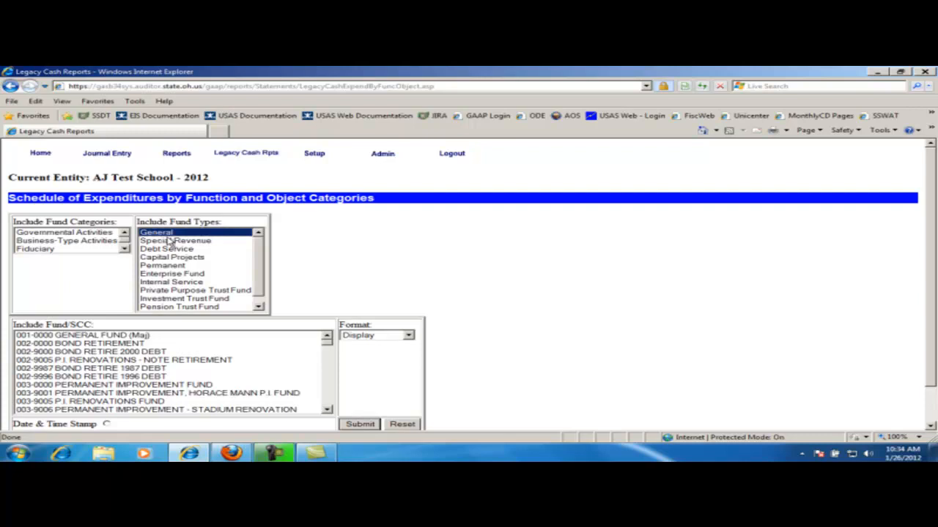
pyautogui.click(174, 240)
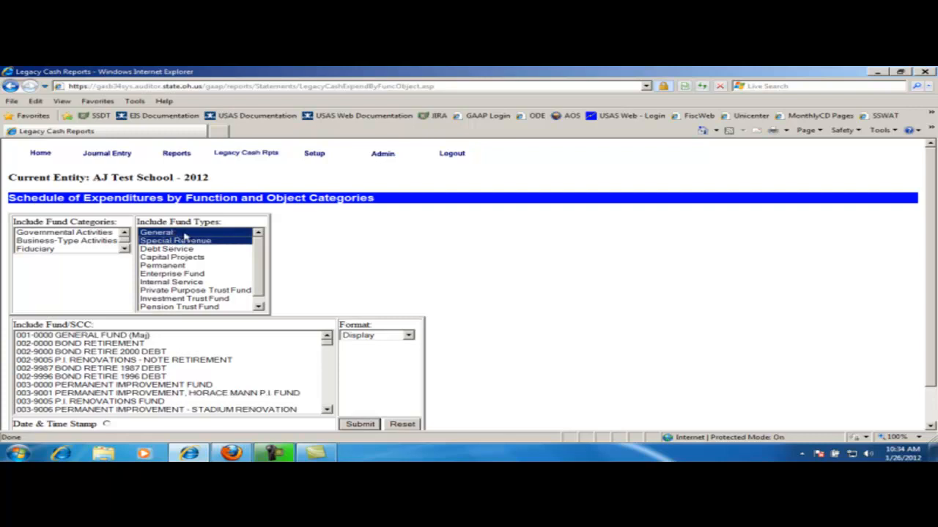
pyautogui.moveTo(419, 388)
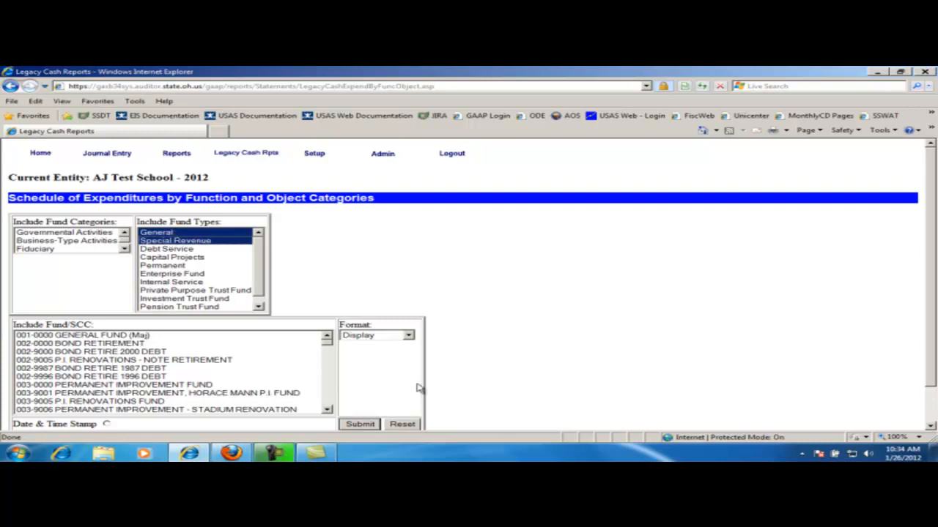
pyautogui.click(401, 425)
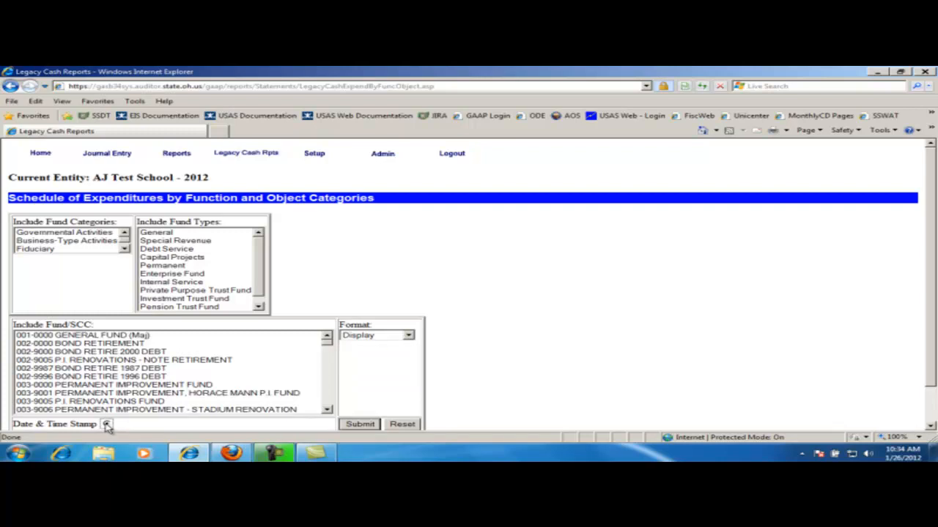
pyautogui.moveTo(217, 428)
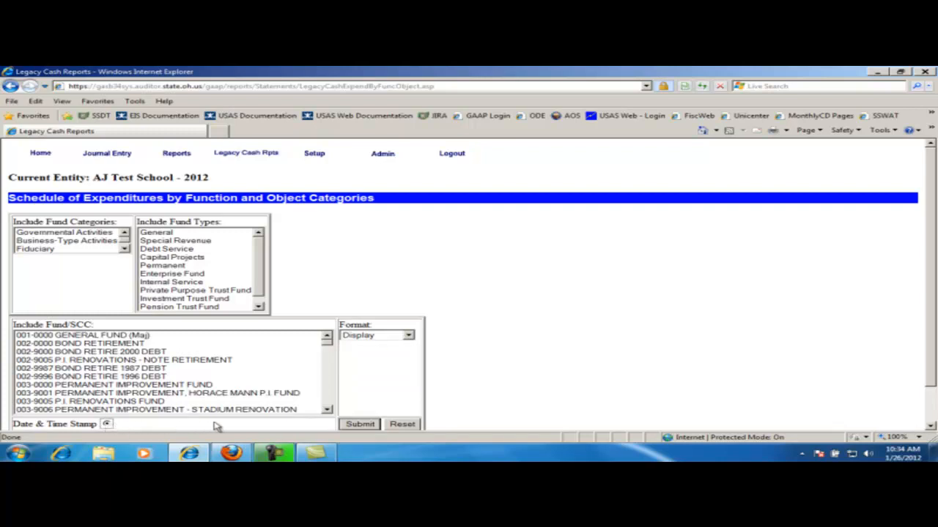
pyautogui.moveTo(228, 425)
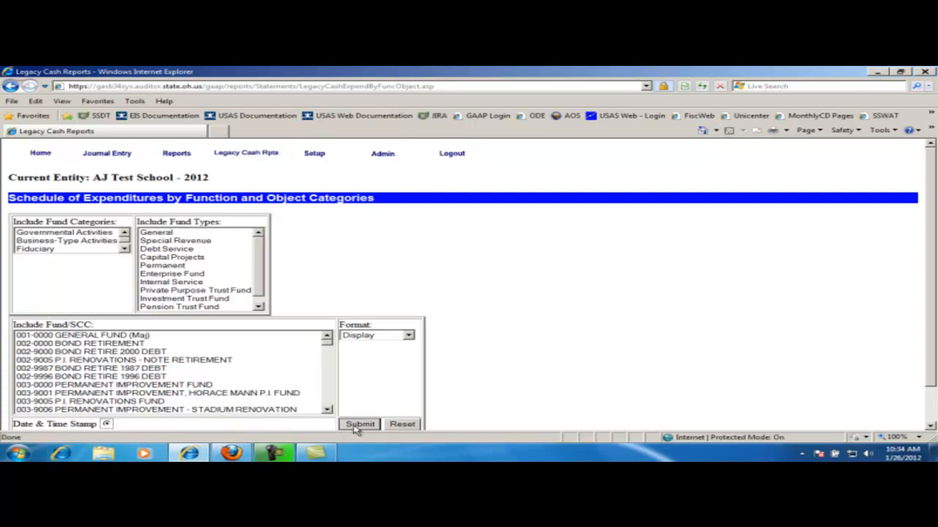
# Submit the report with the Date & Time Stamp option turned on.
pyautogui.click(360, 425)
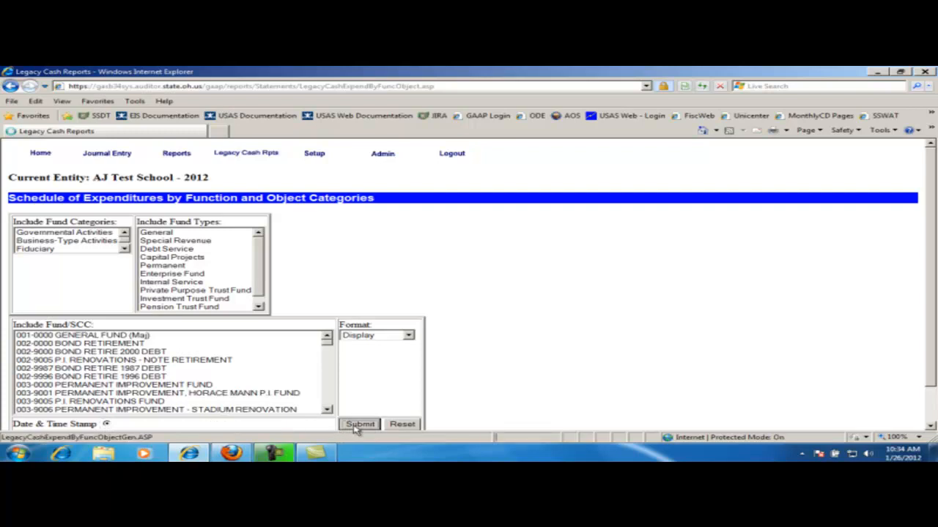